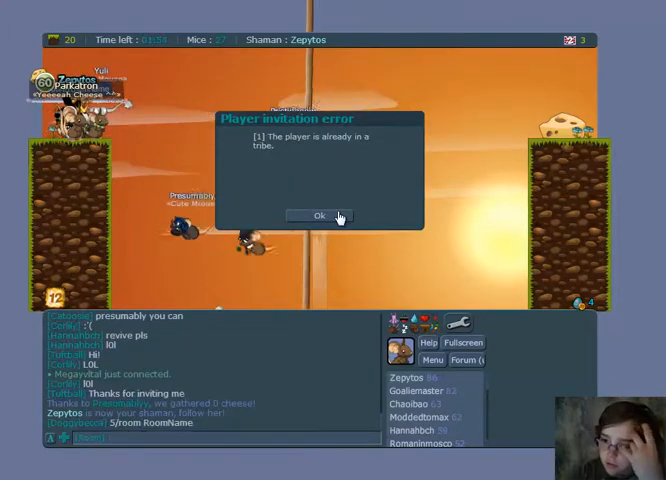
Dismiss the Player invitation error stating the invited player already belongs to a tribe
click(320, 216)
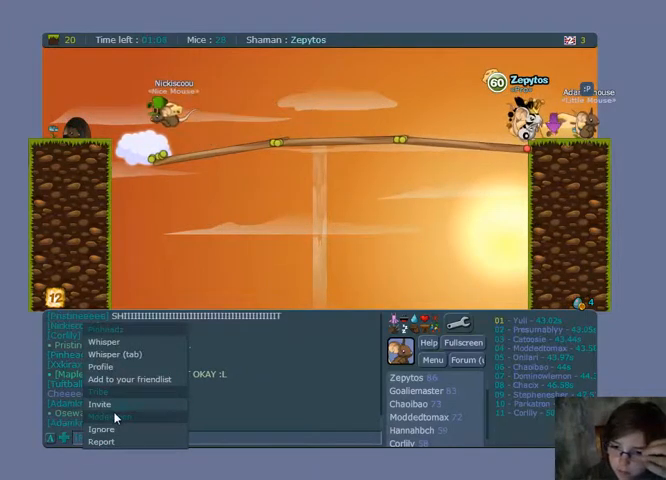
Send a tribe invitation to Pinheadz from chat and dismiss the notice that they refused
click(100, 404)
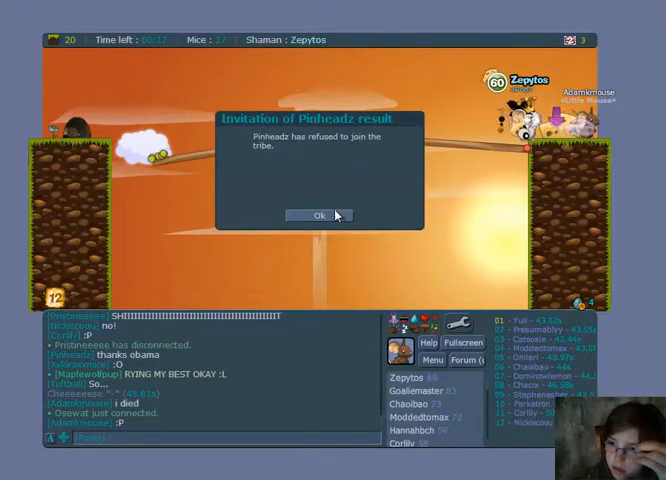
click(316, 216)
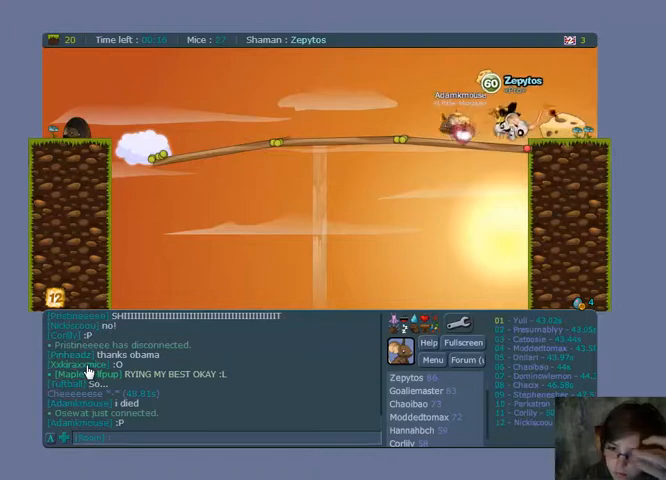